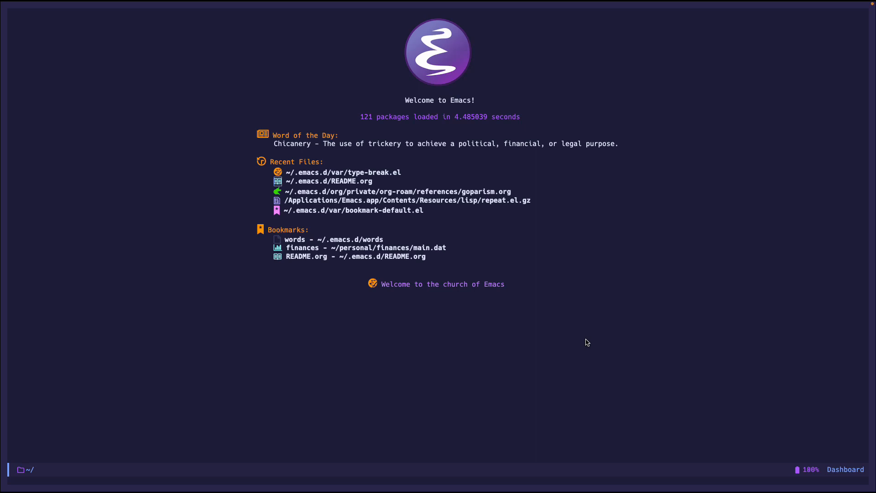
{"action": "mouse_move", "coordinate": [591, 345]}
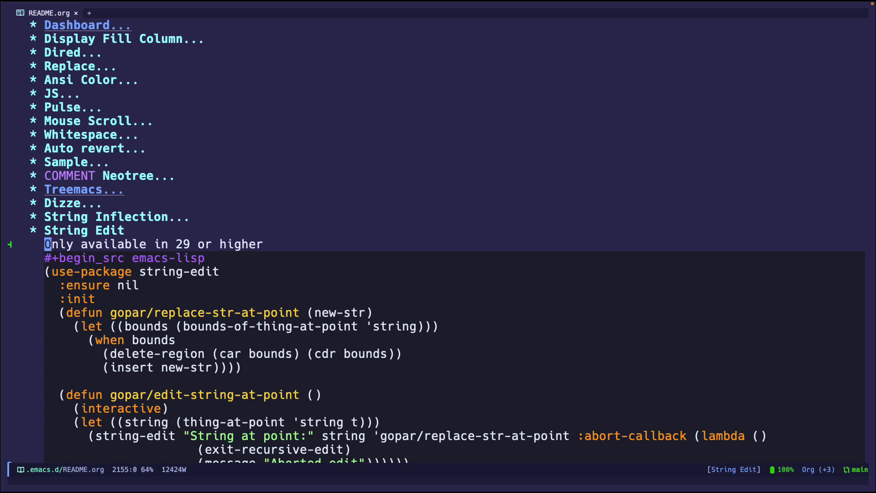
{"action": "scroll", "scroll_direction": "down", "scroll_amount": 3}
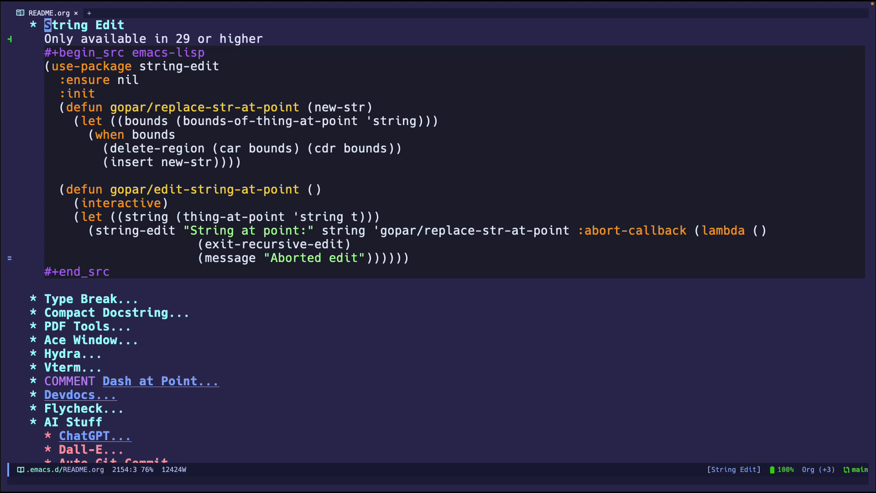
{"action": "key", "text": "down"}
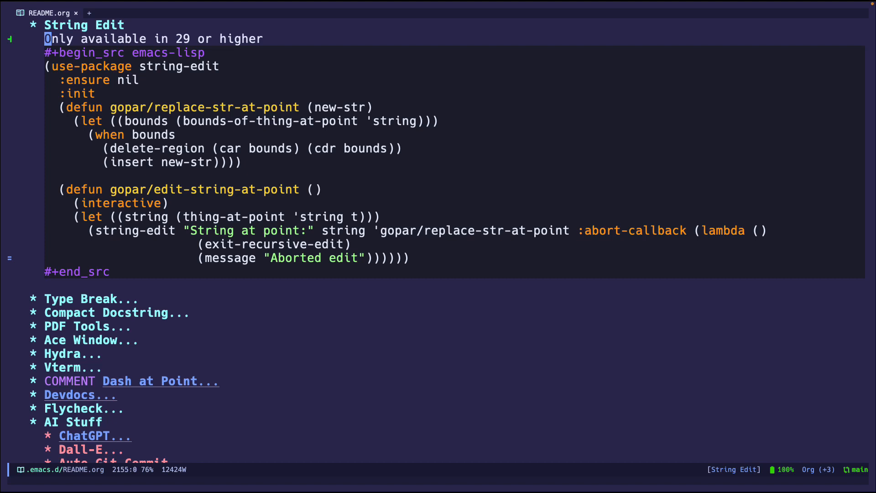
{"action": "left_click", "coordinate": [410, 257]}
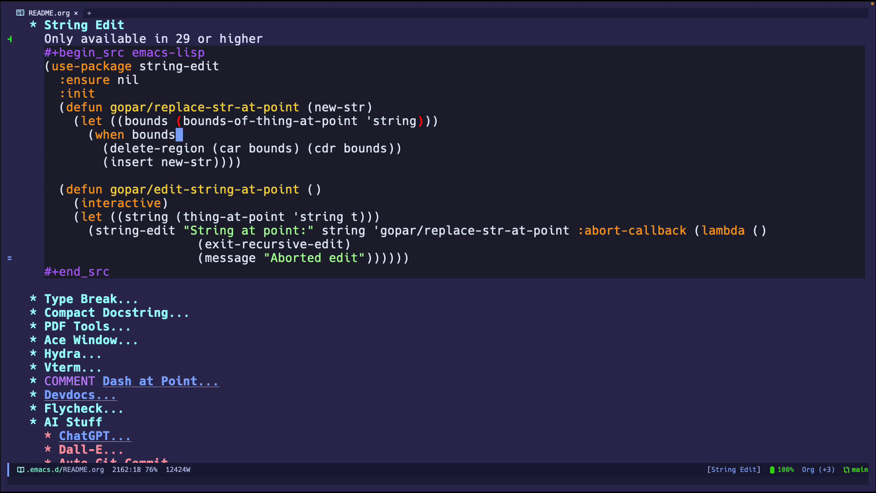
Select part of the delete-region call and move the string-edit block into its own source buffer.
{"action": "double_click", "coordinate": [153, 134]}
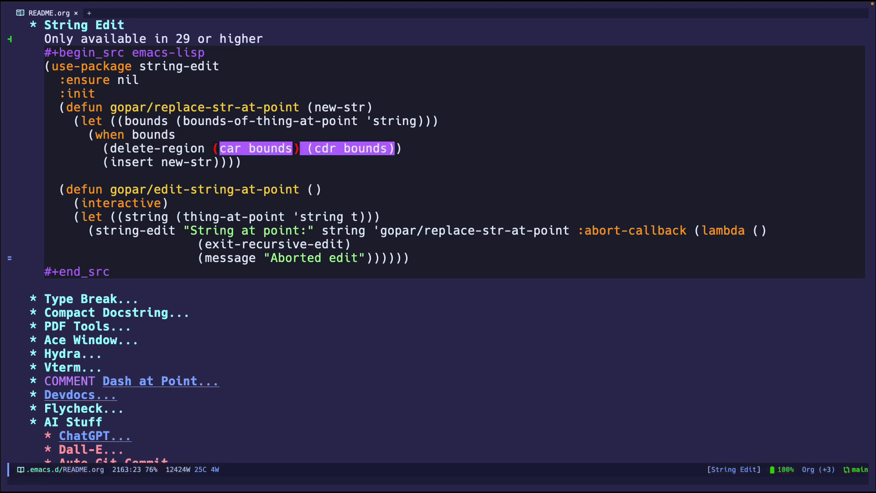
{"action": "left_click", "coordinate": [112, 148]}
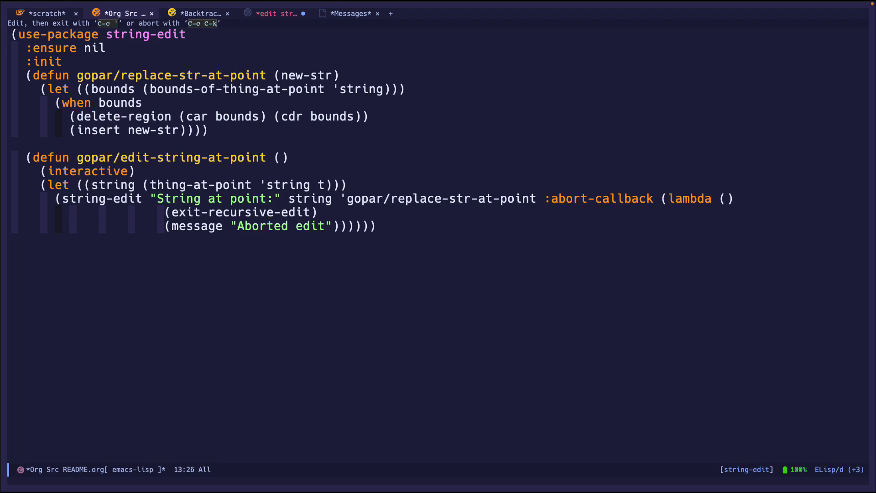
Run gopar/edit-string-at-point and reword the prompt to "String at Gopar was here:" in the popup.
{"action": "key", "text": "M-x"}
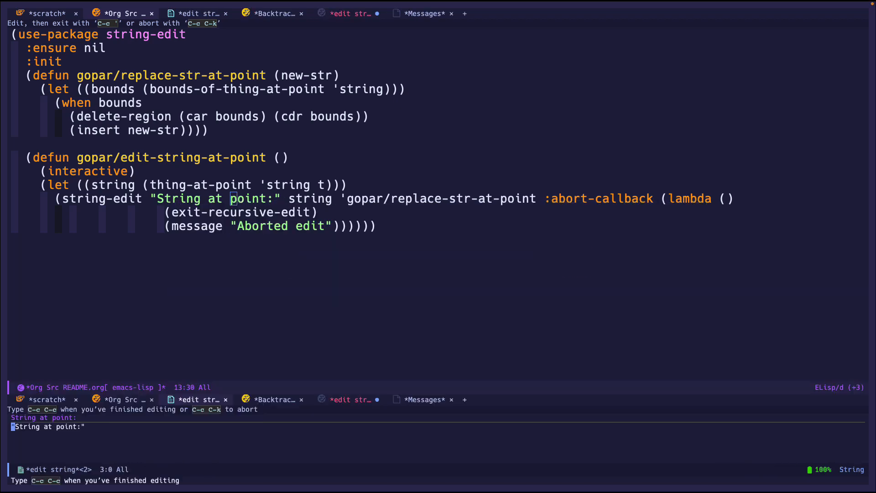
{"action": "mouse_move", "coordinate": [237, 408]}
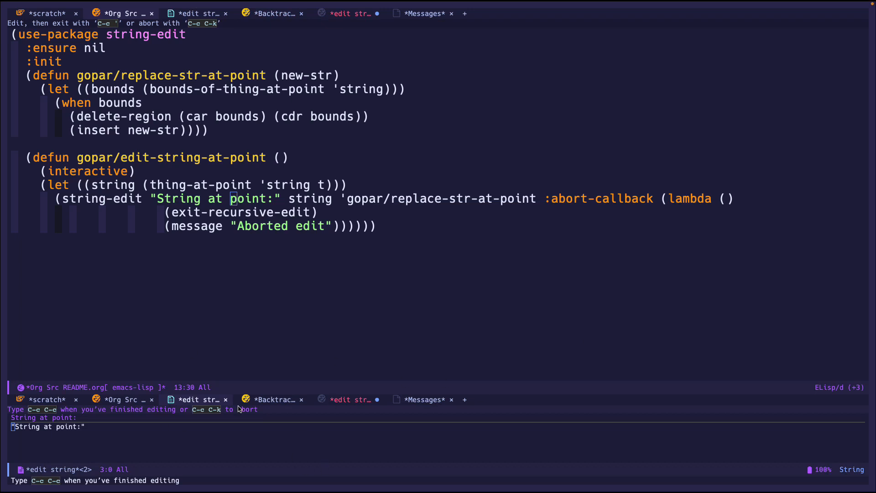
{"action": "mouse_move", "coordinate": [346, 422]}
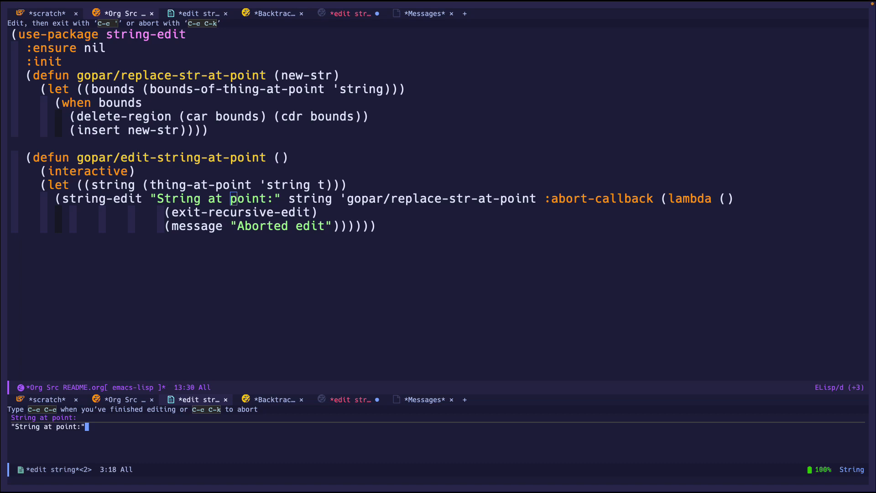
{"action": "type", "text": "lksdjf"}
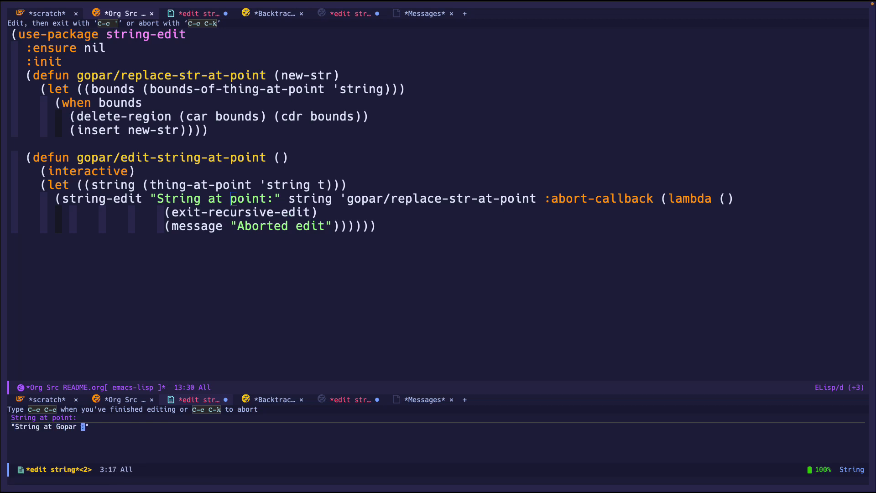
{"action": "type", "text": "was here"}
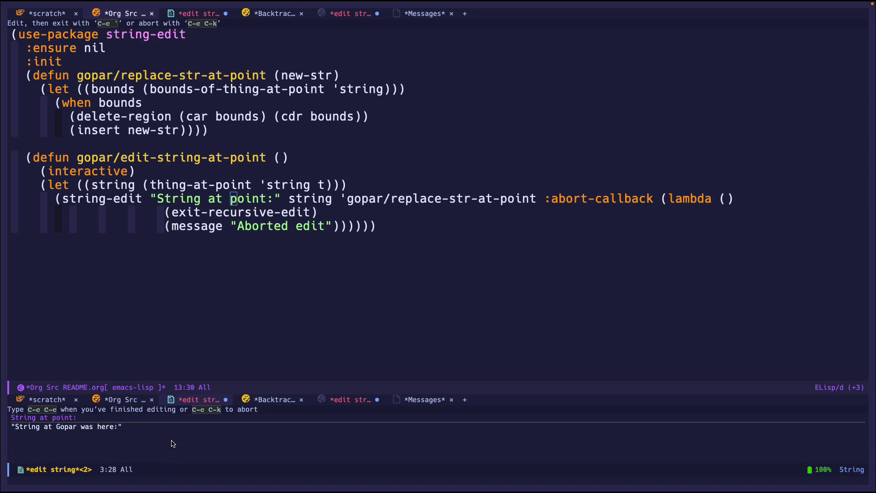
Abort the edit, retry with scratch text, then jump to string-edit-done/abort at the end of string-edit.el.
{"action": "key", "text": "C-c C-c"}
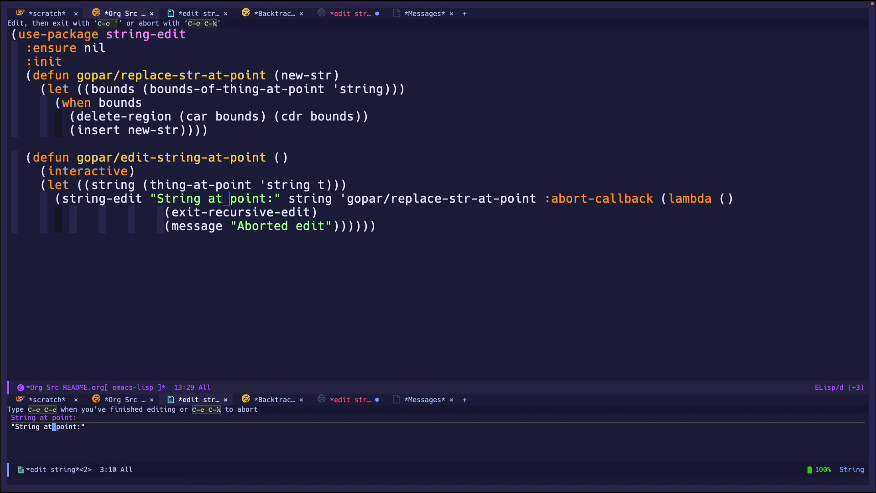
{"action": "type", "text": "lskjdf lksjdflksjdf lkjas"}
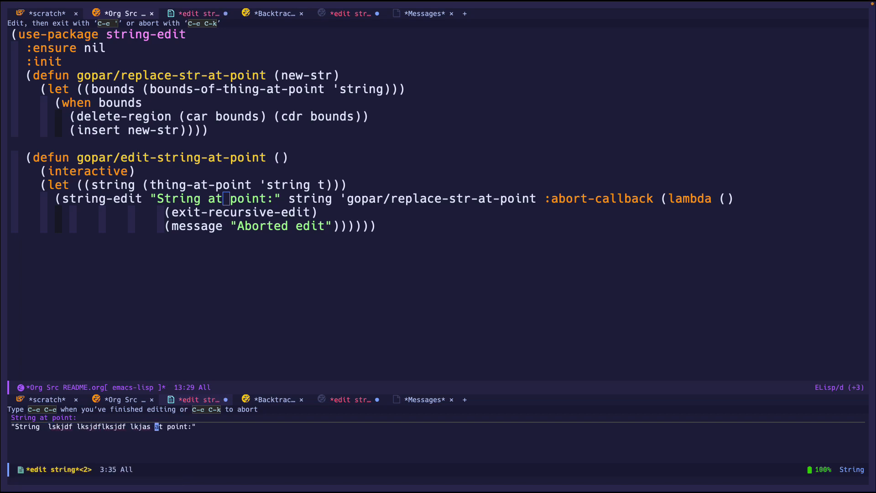
{"action": "type", "text": "lkk"}
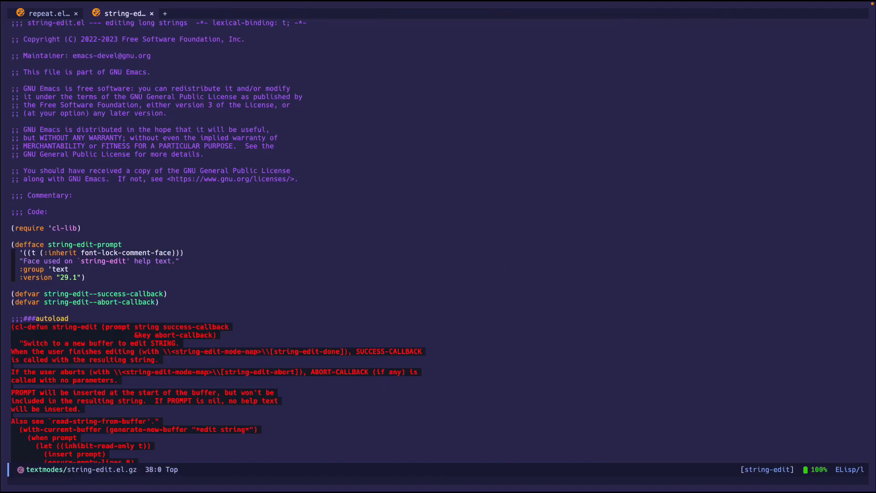
{"action": "key", "text": "End"}
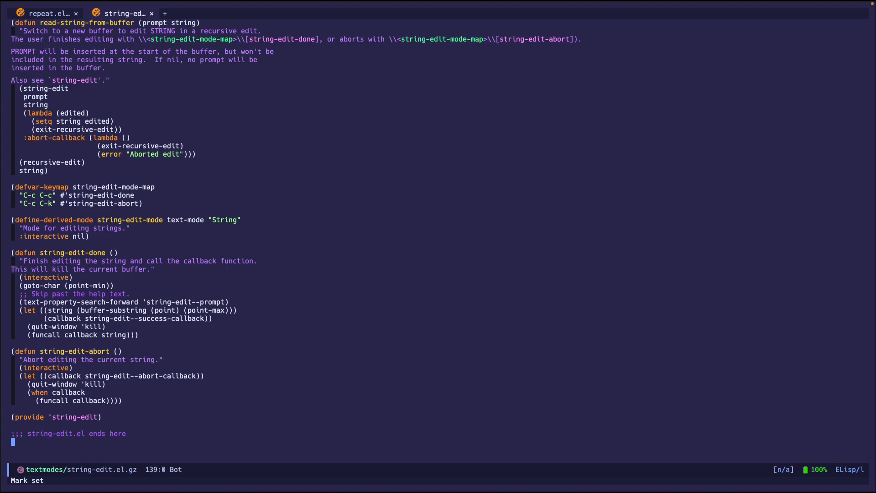